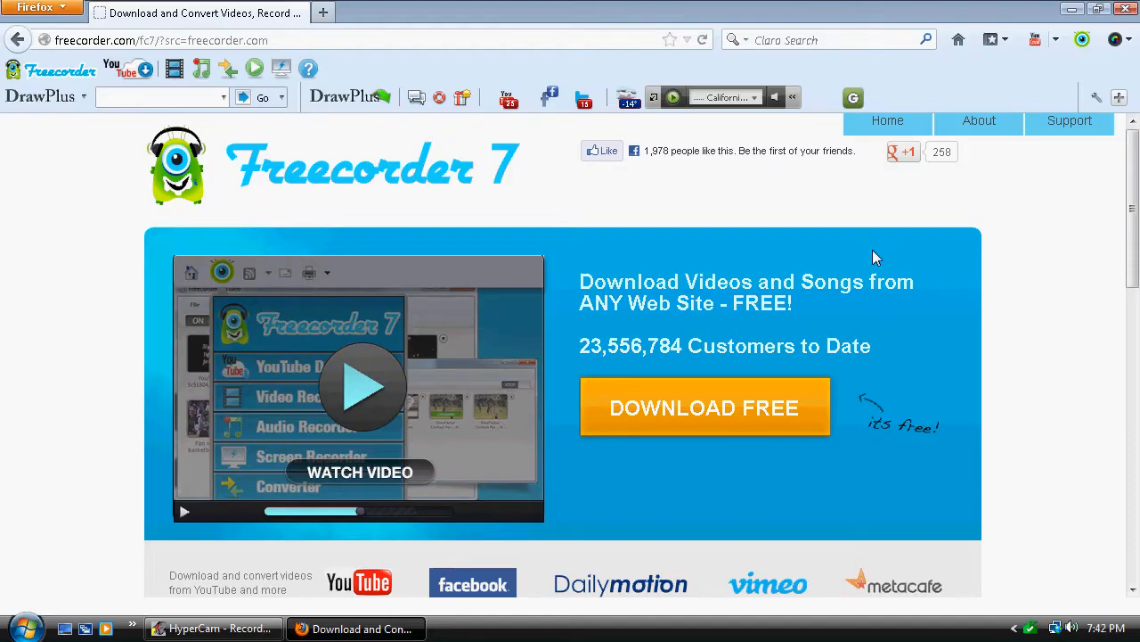
mouse_move(520, 180)
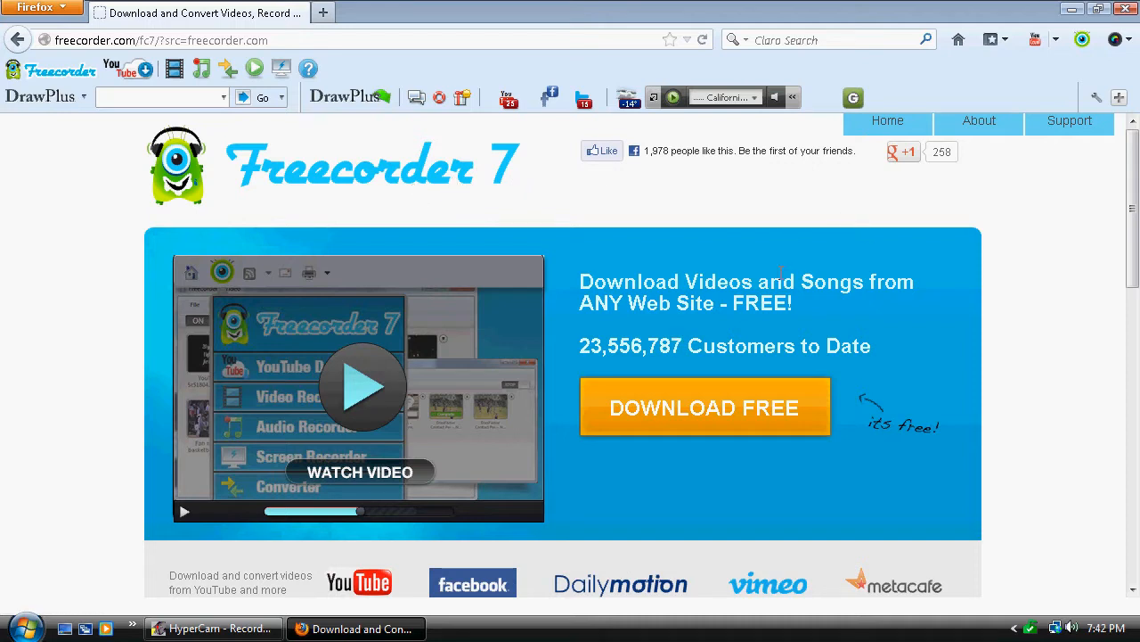
Step: Browse the freecorder.com page, looking through the Freecorder 7 download section
click(1083, 40)
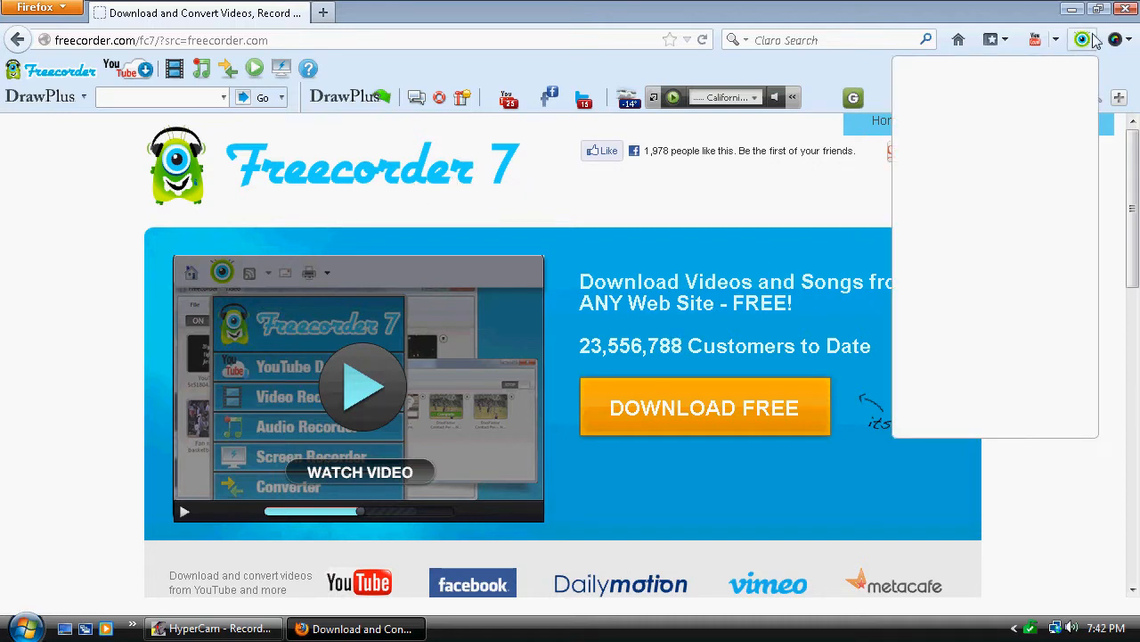
click(1084, 39)
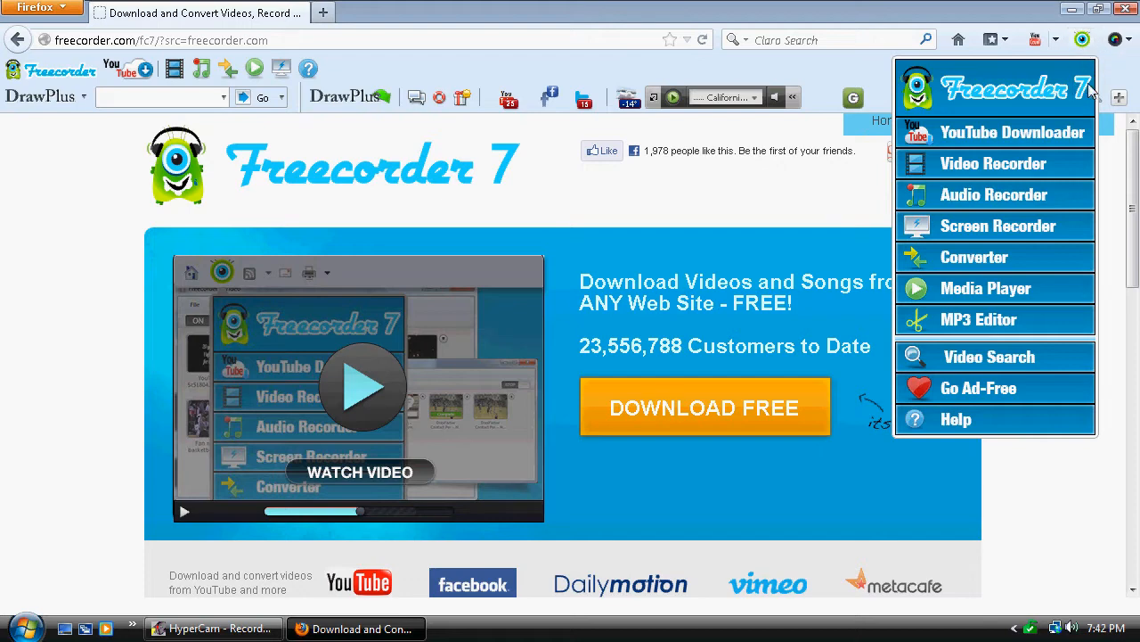
mouse_move(1005, 203)
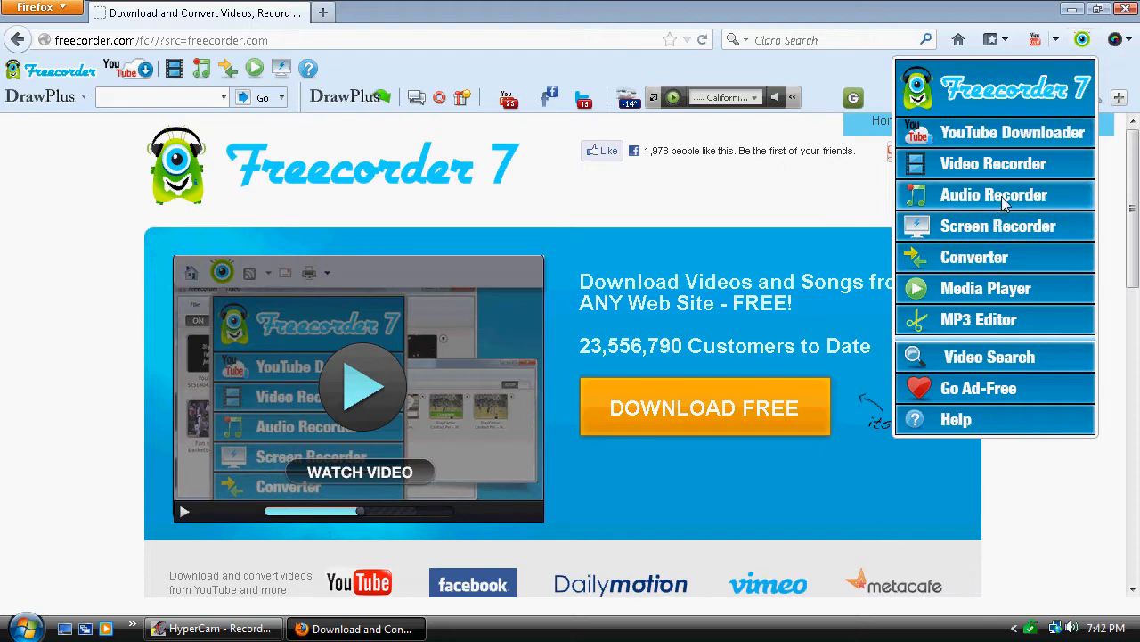
mouse_move(998, 224)
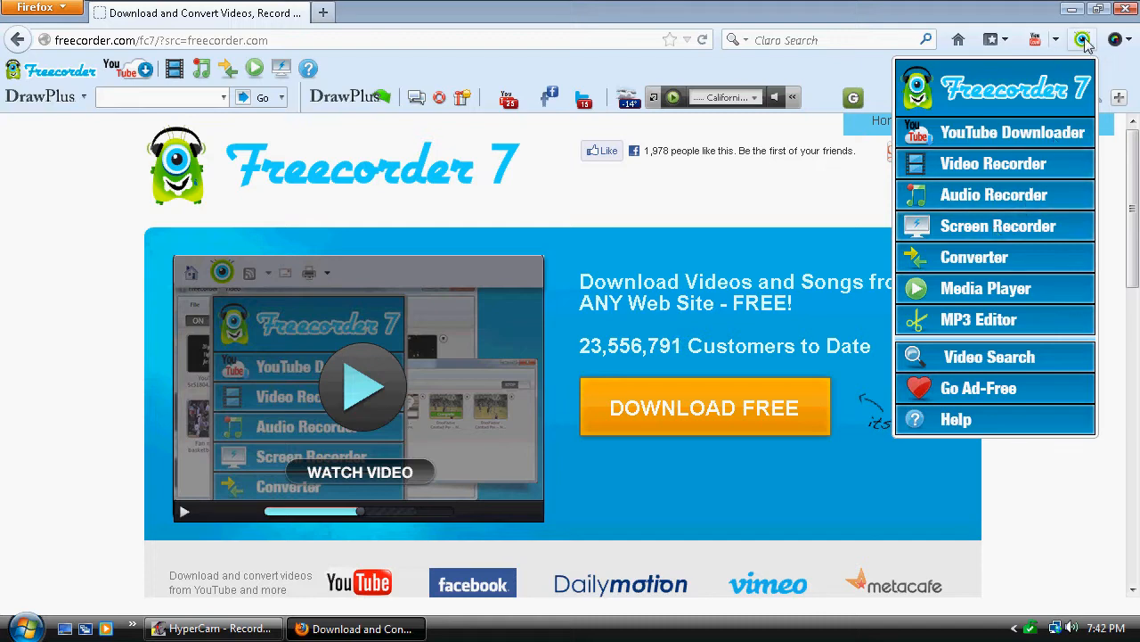
mouse_move(1016, 267)
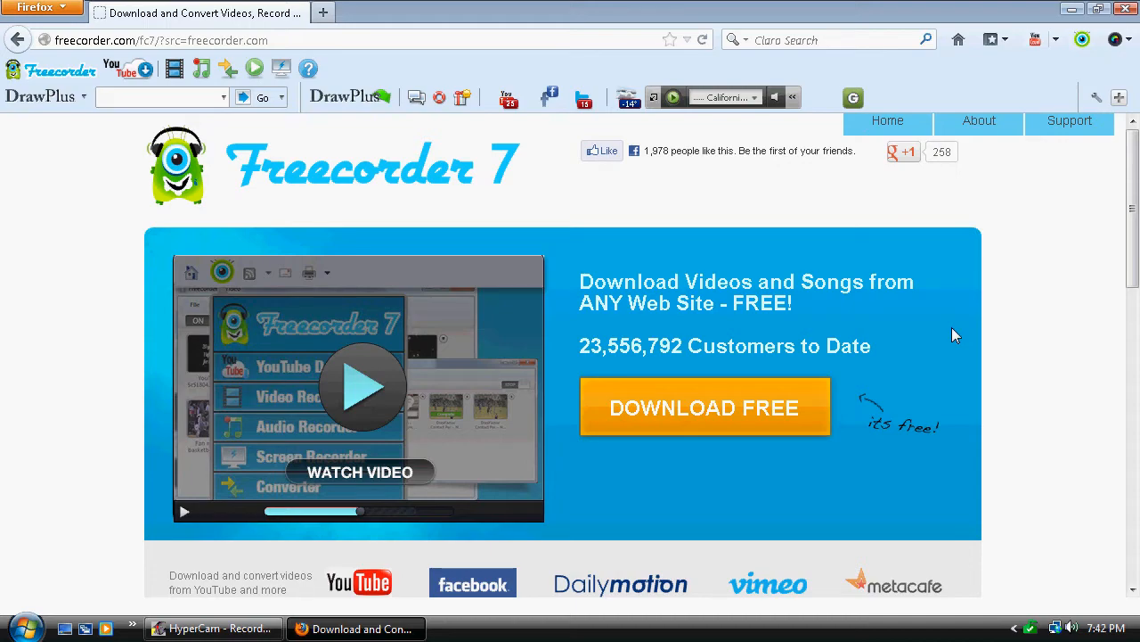
scroll(down, 3)
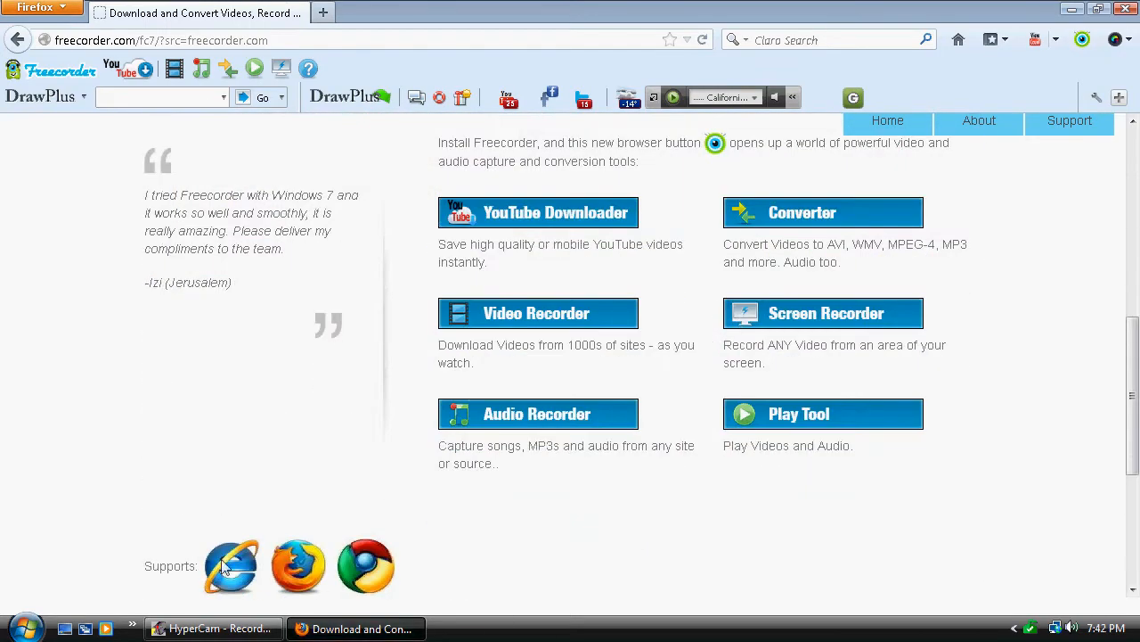
mouse_move(449, 539)
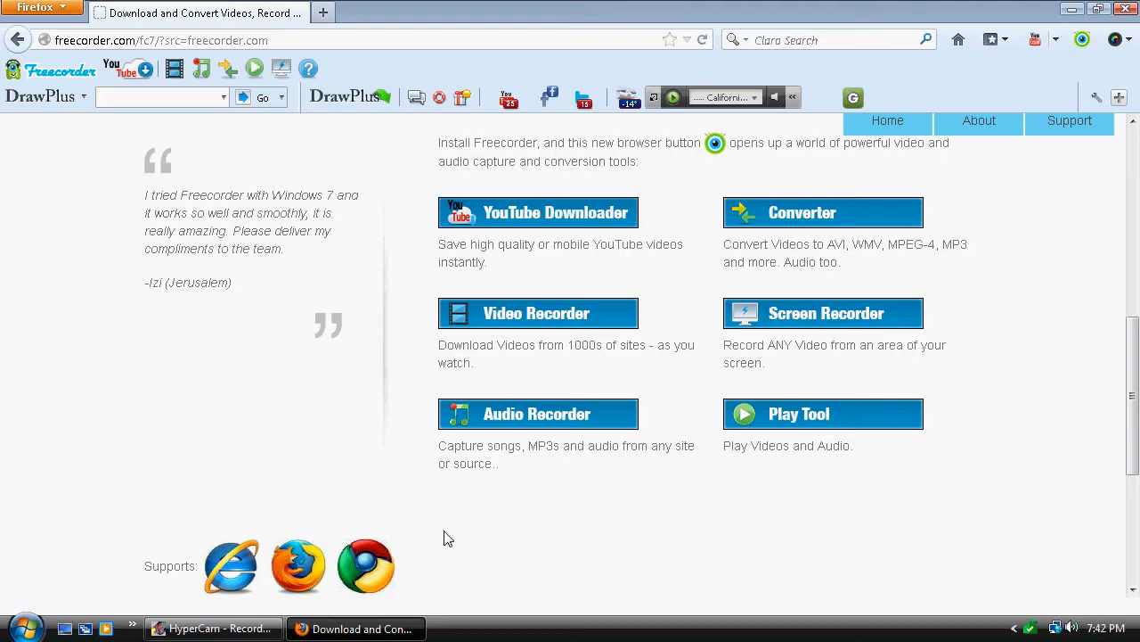
scroll(up, 3)
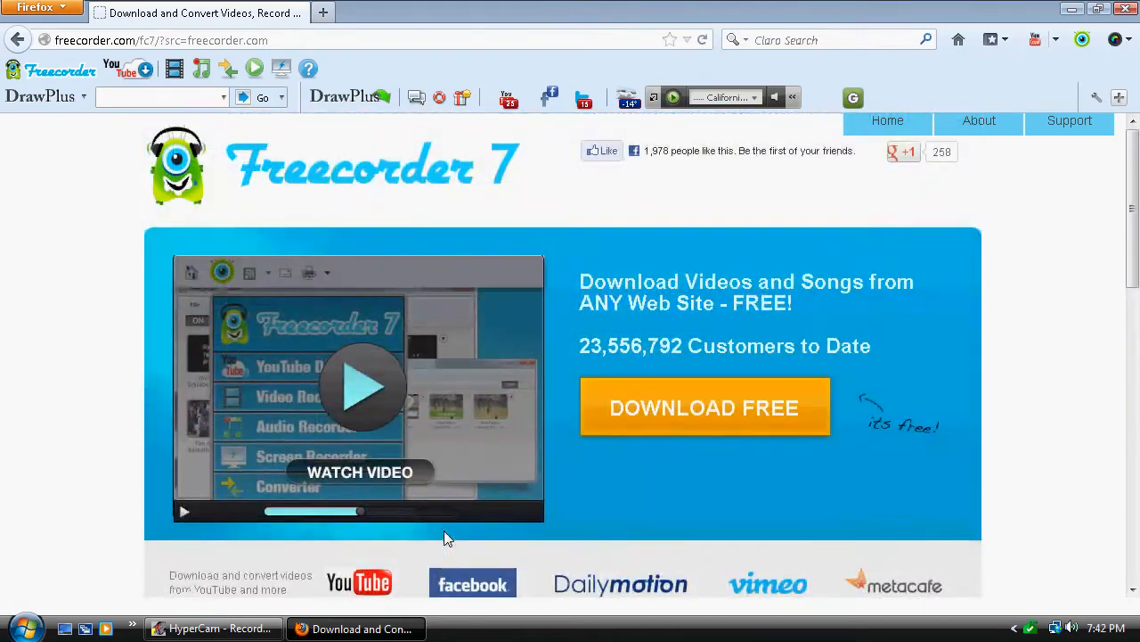
scroll(down, 3)
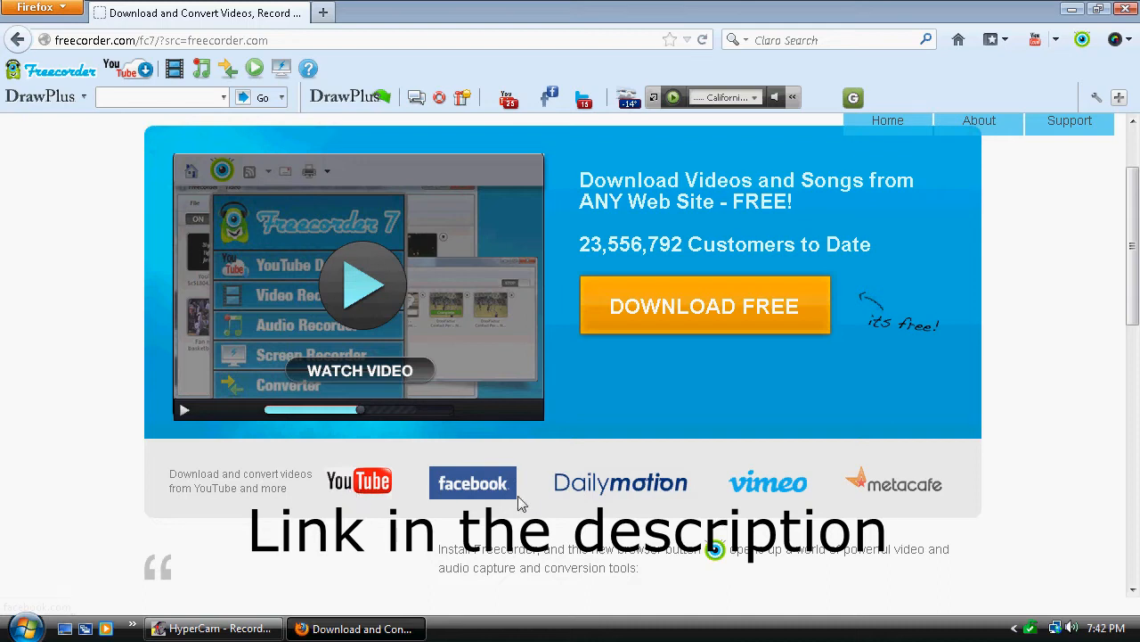
mouse_move(770, 495)
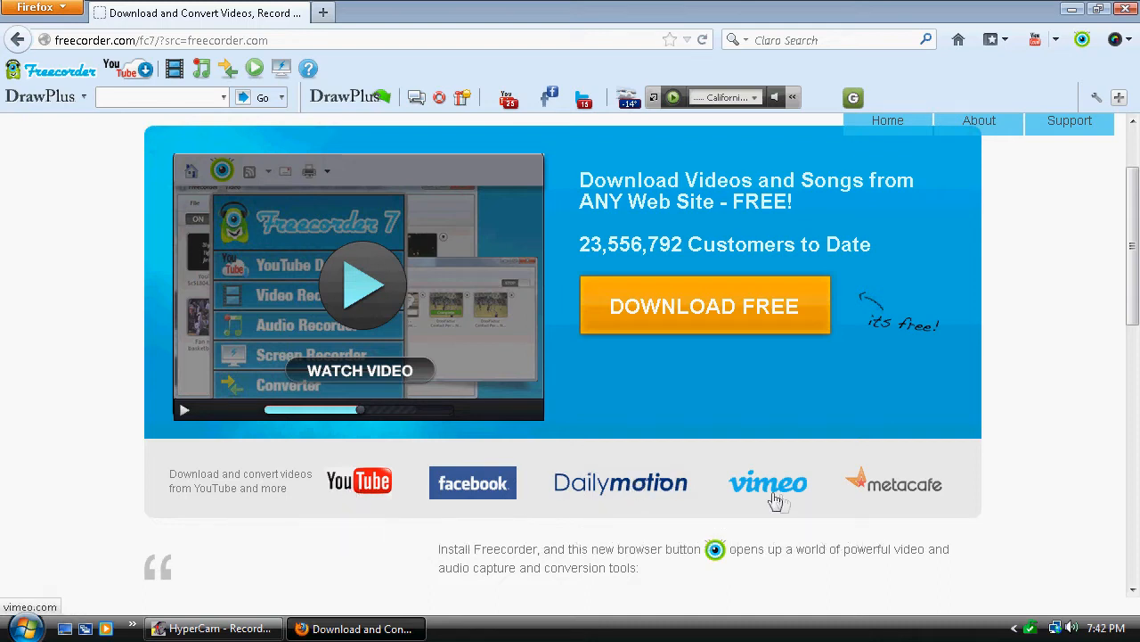
mouse_move(933, 447)
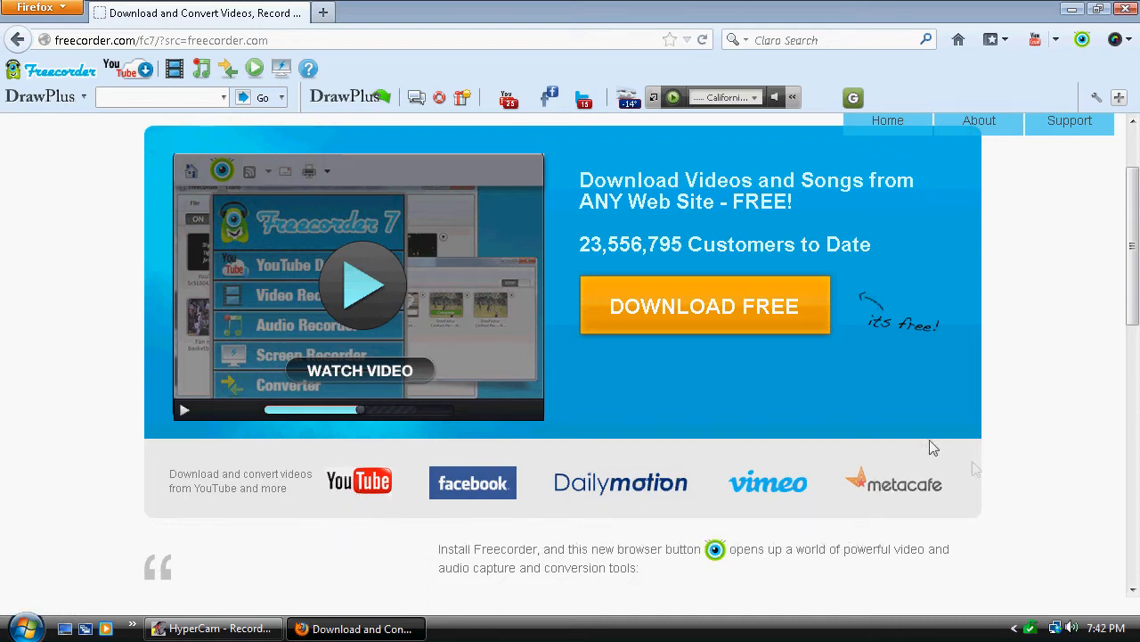
mouse_move(923, 439)
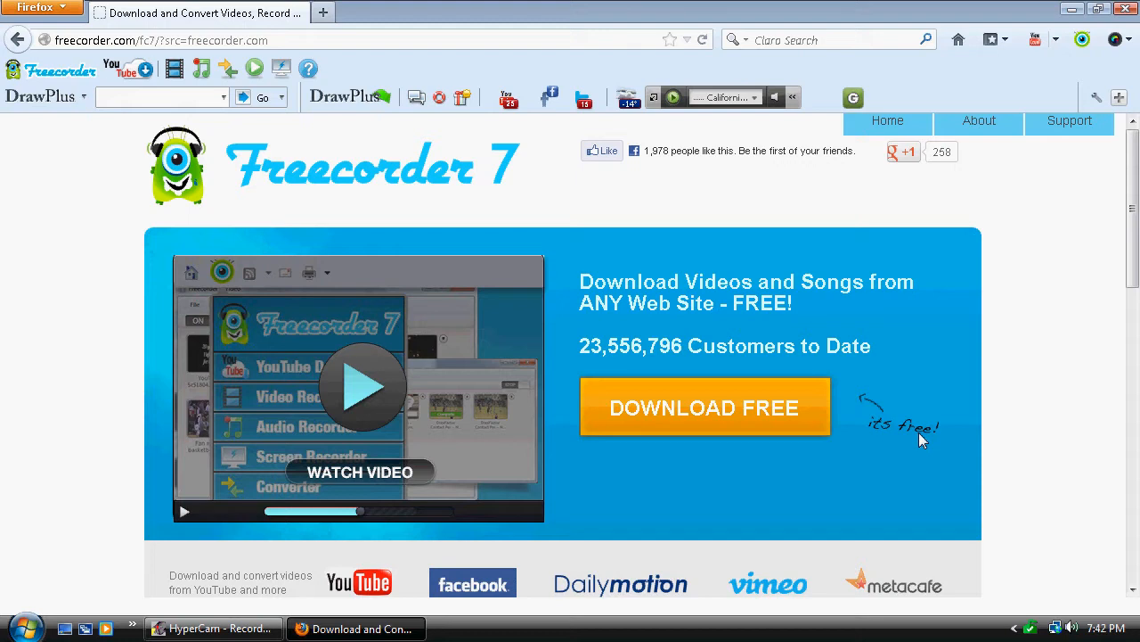
mouse_move(722, 526)
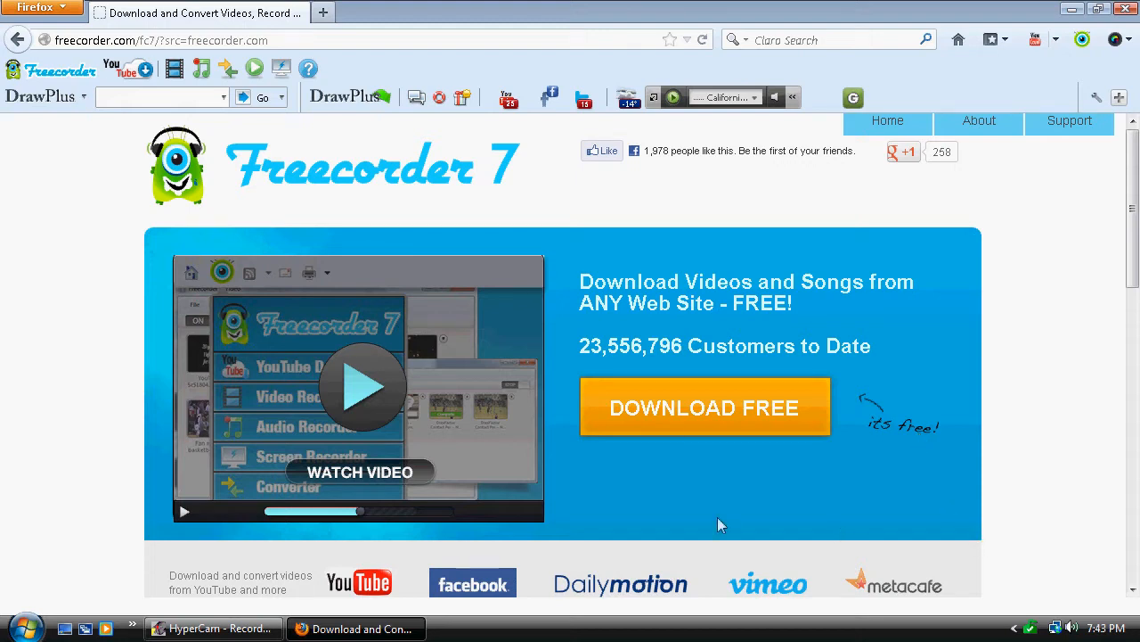
Step: Start the free Freecorder 7 download, save freecorder7-setup.exe, and minimize Firefox to the desktop
click(704, 406)
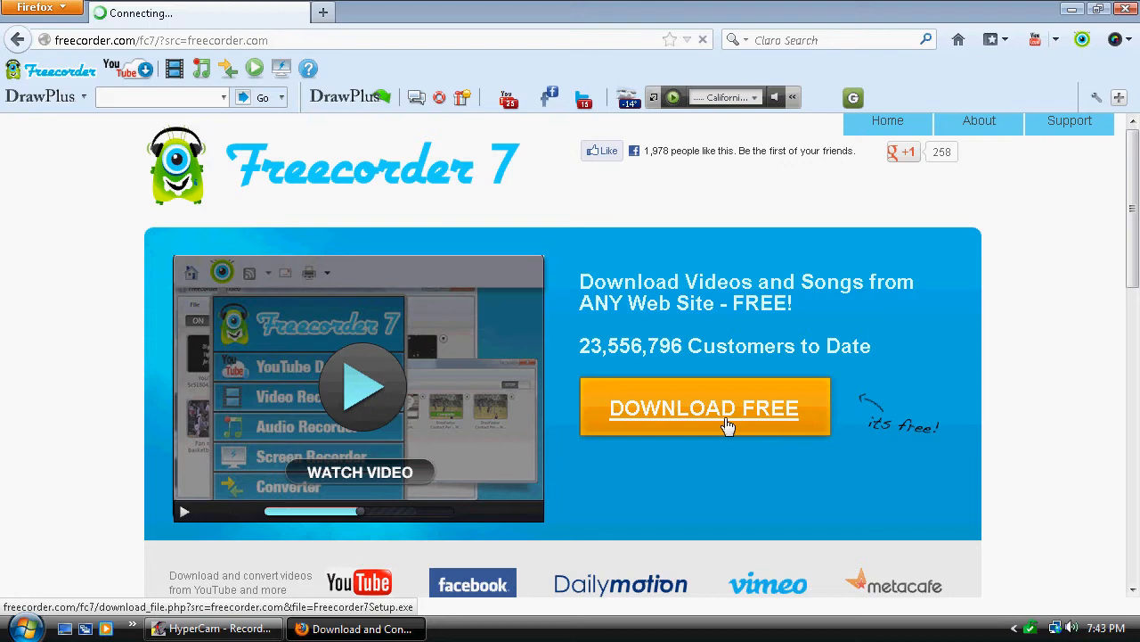
click(704, 407)
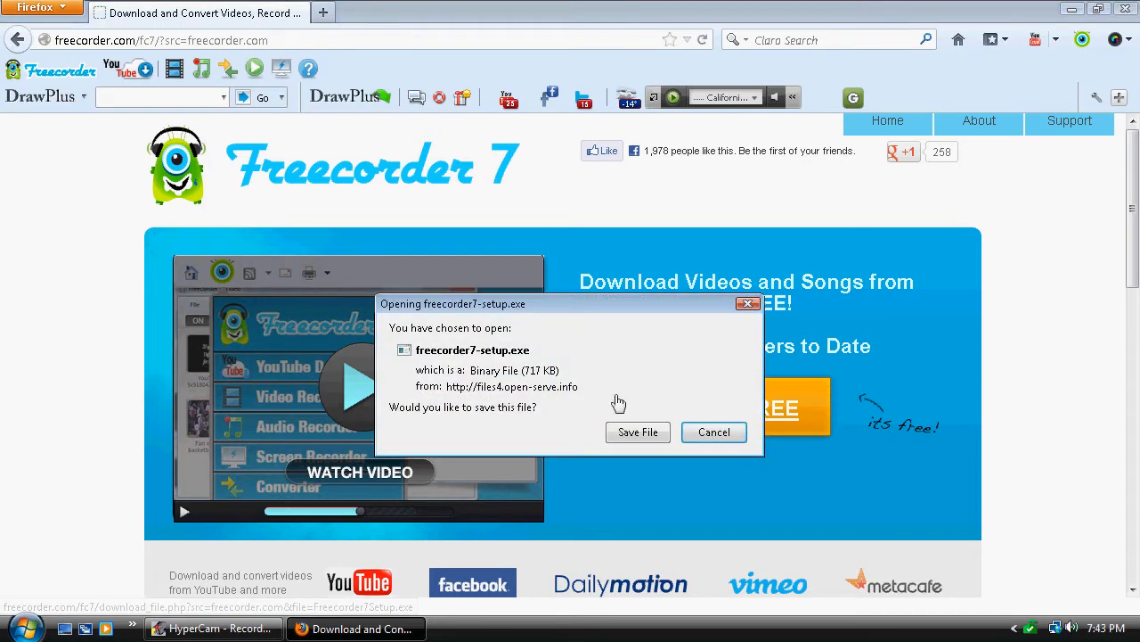
click(638, 431)
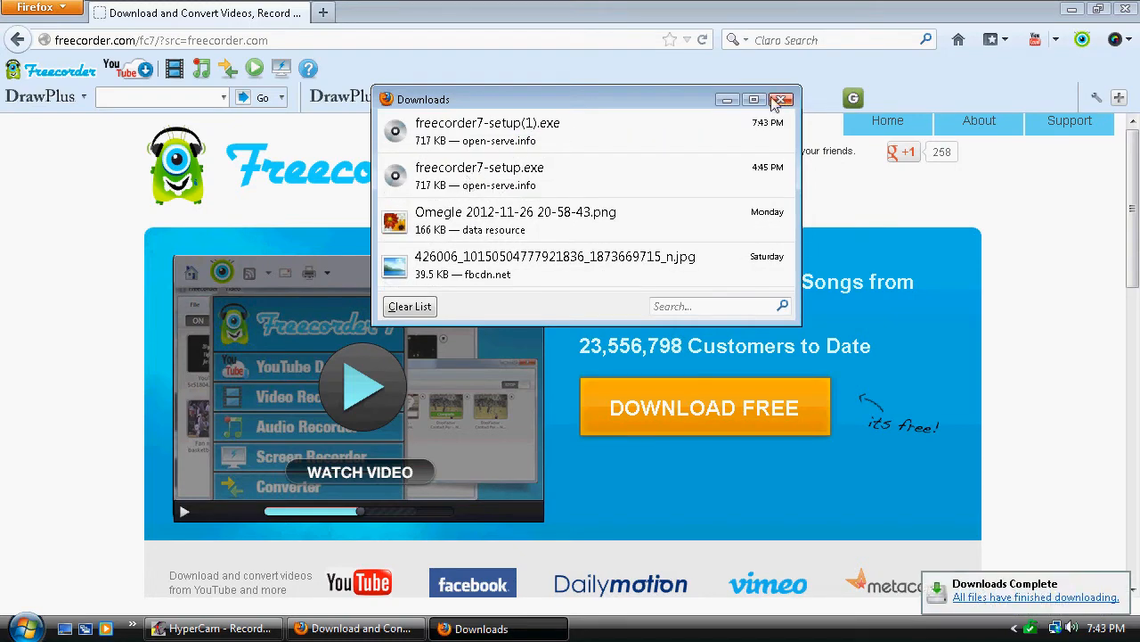
click(781, 100)
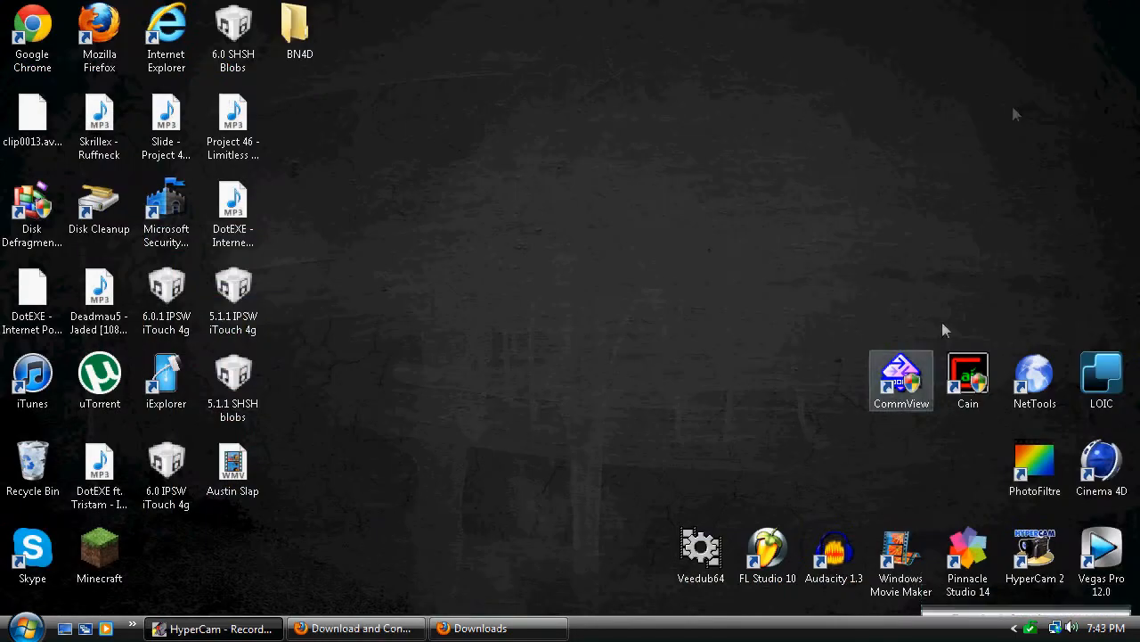
Step: Launch freecorder7-setup.exe from the Downloads list and accept the terms to start downloading
click(498, 628)
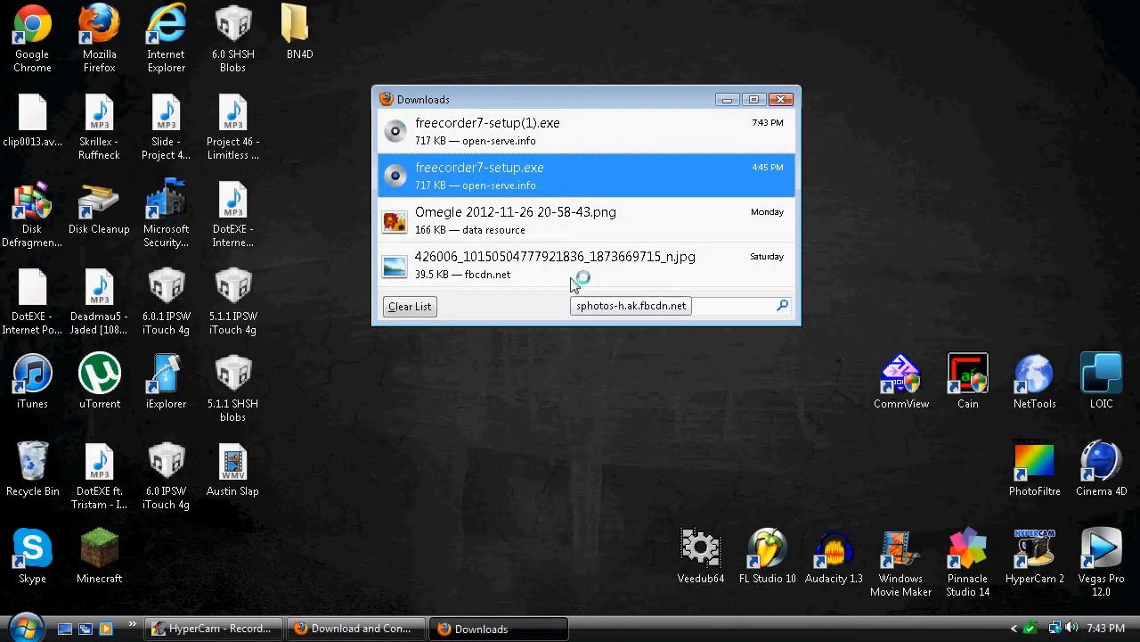
double_click(480, 176)
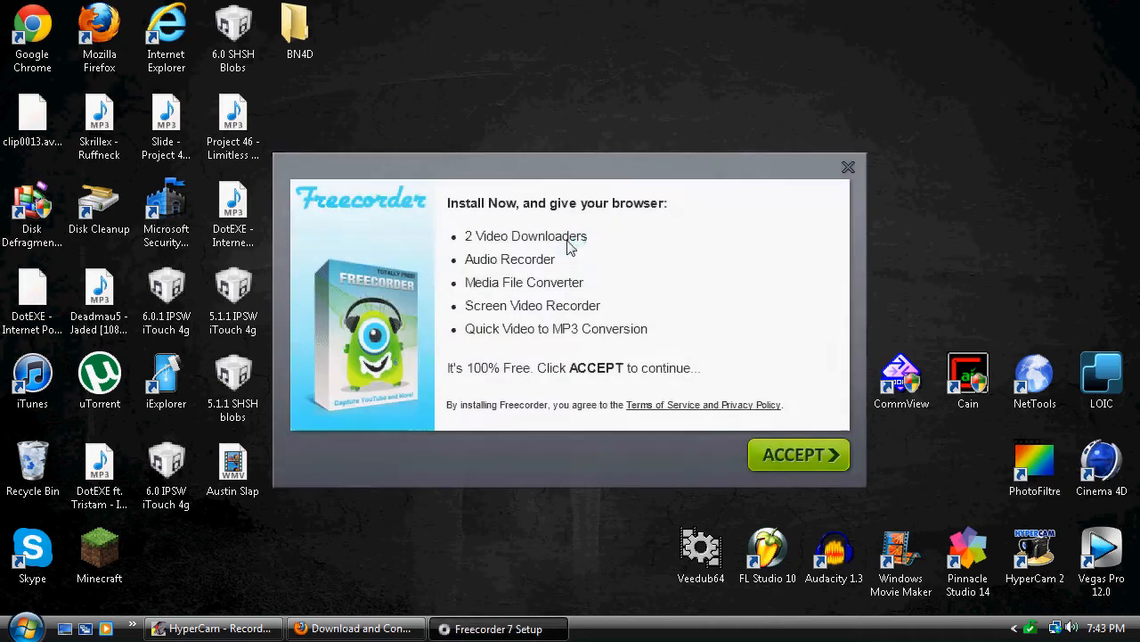
mouse_move(845, 337)
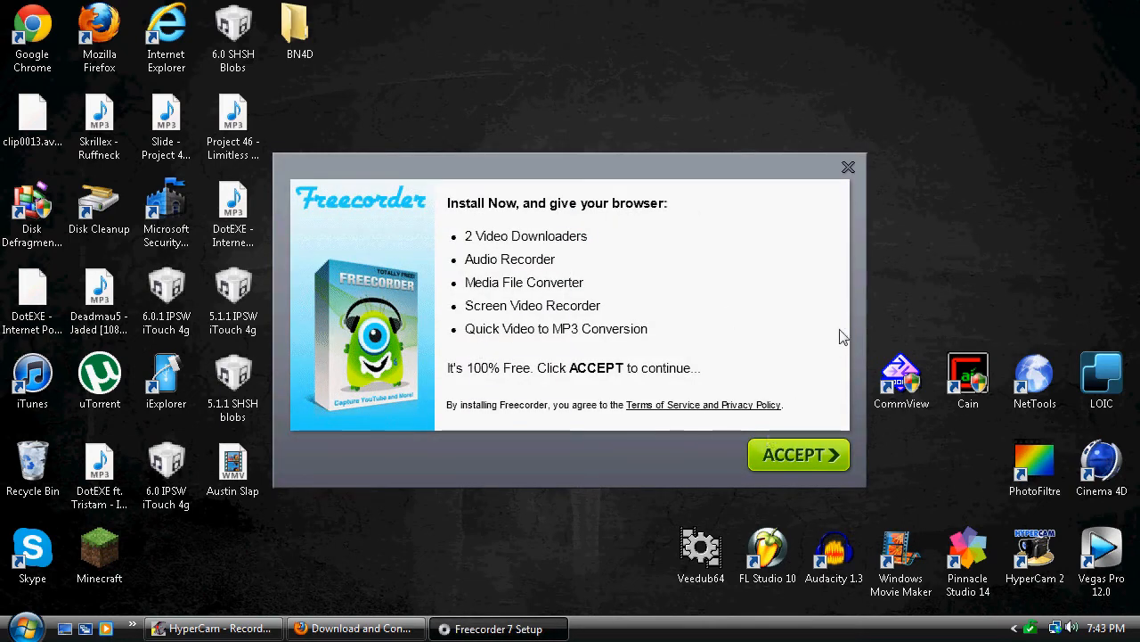
mouse_move(775, 442)
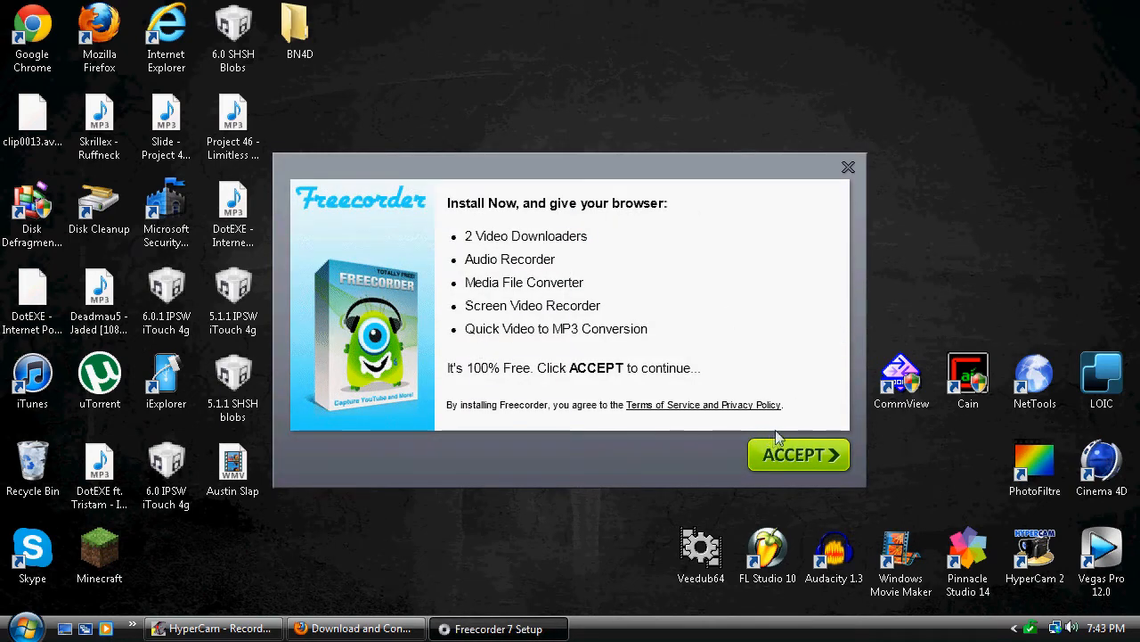
click(798, 455)
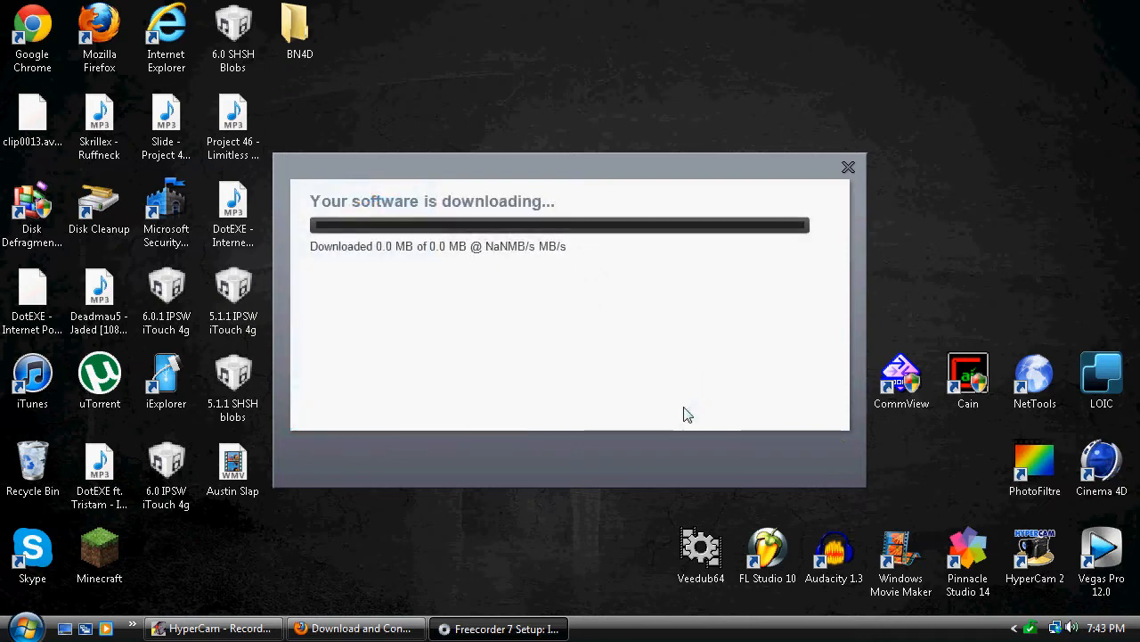
Step: Let Freecorder Setup download and install Freecorder Core until it completes
click(849, 167)
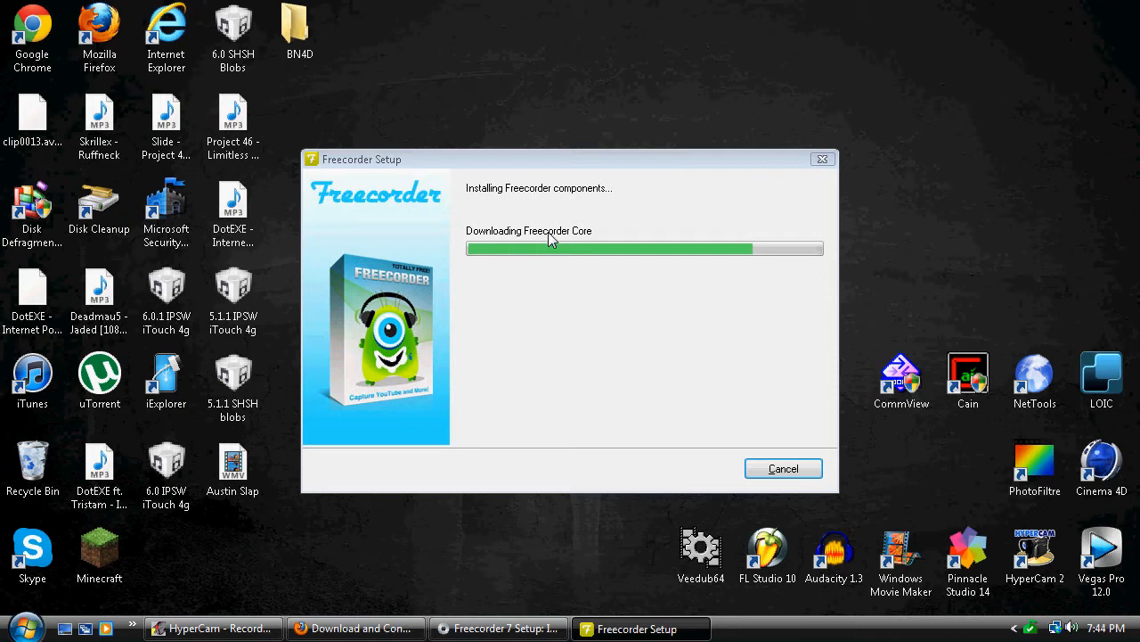
mouse_move(538, 245)
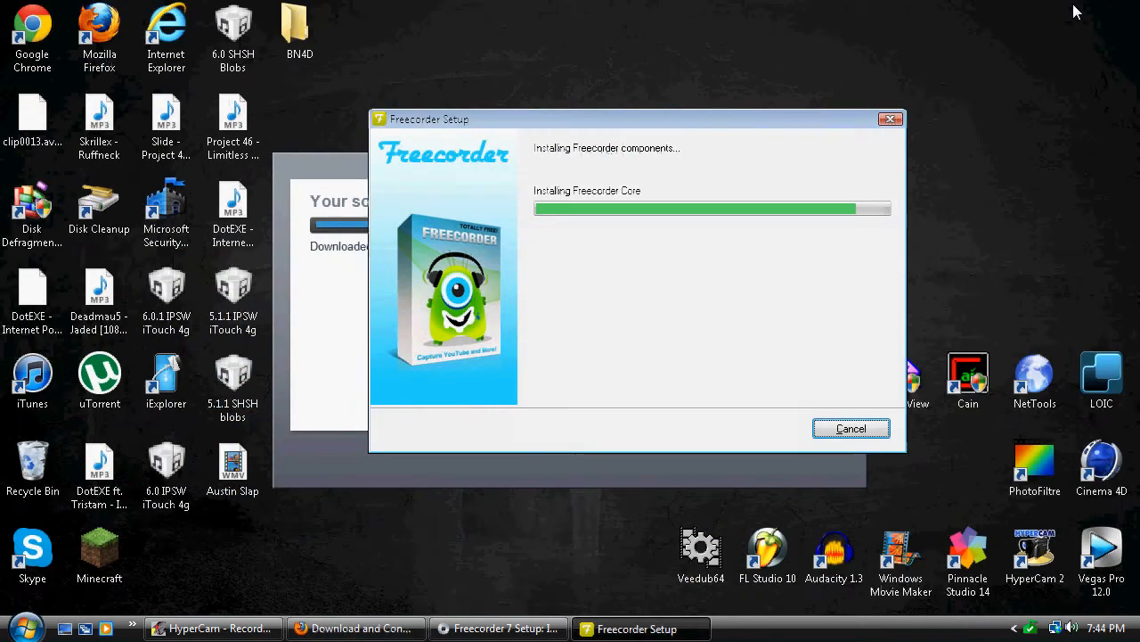
mouse_move(998, 37)
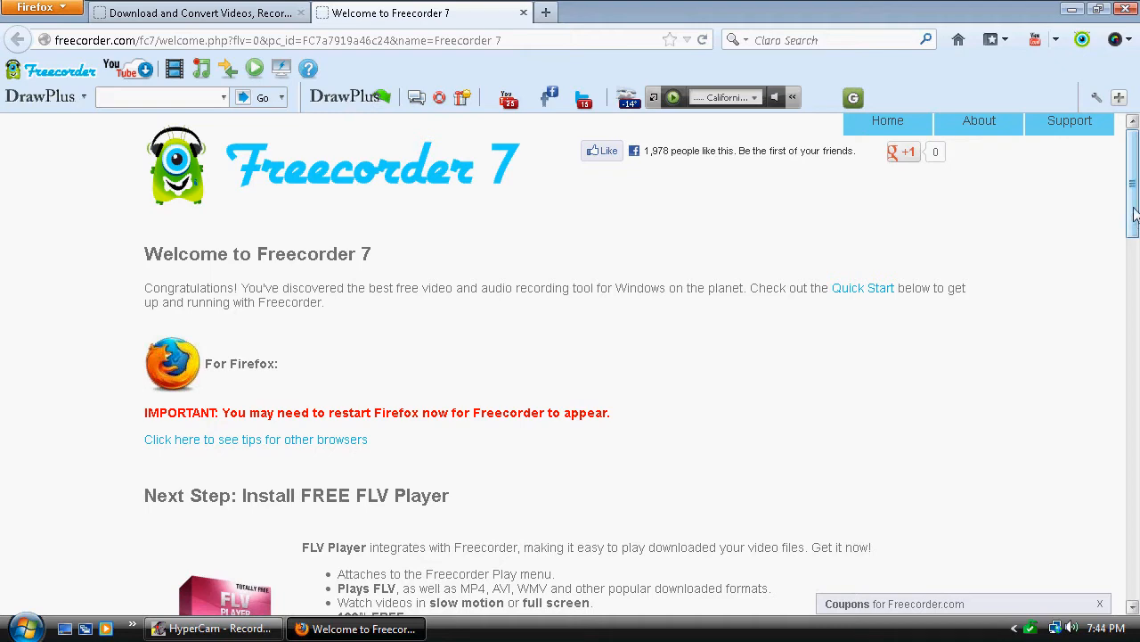
Step: Scroll down the Welcome to Freecorder 7 page to the FLV Player install offer
scroll(down, 3)
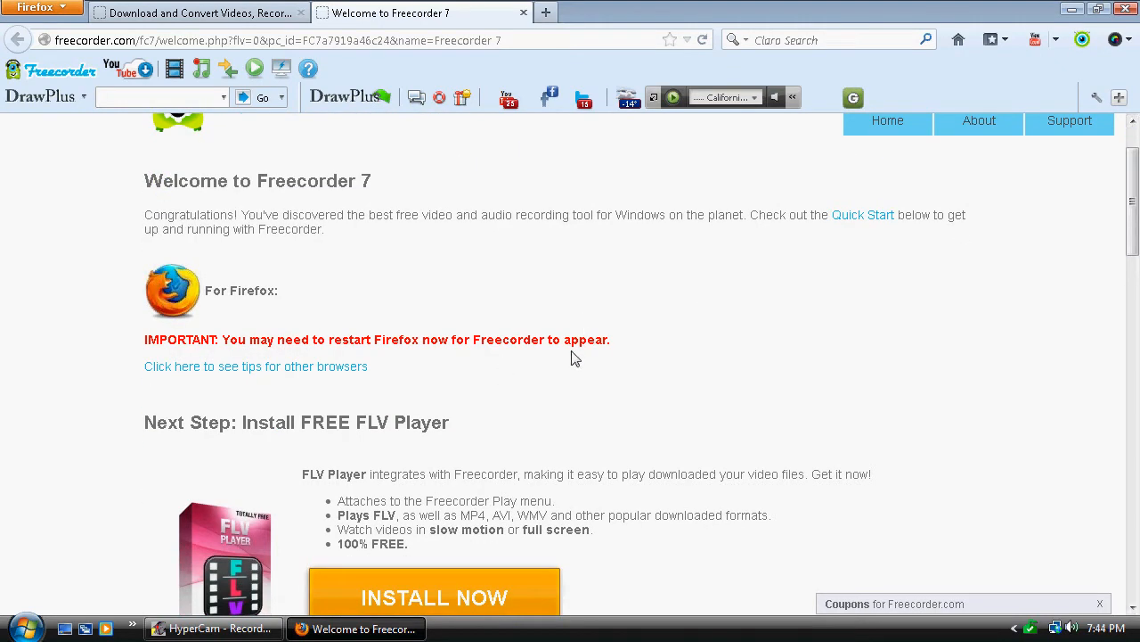
mouse_move(524, 345)
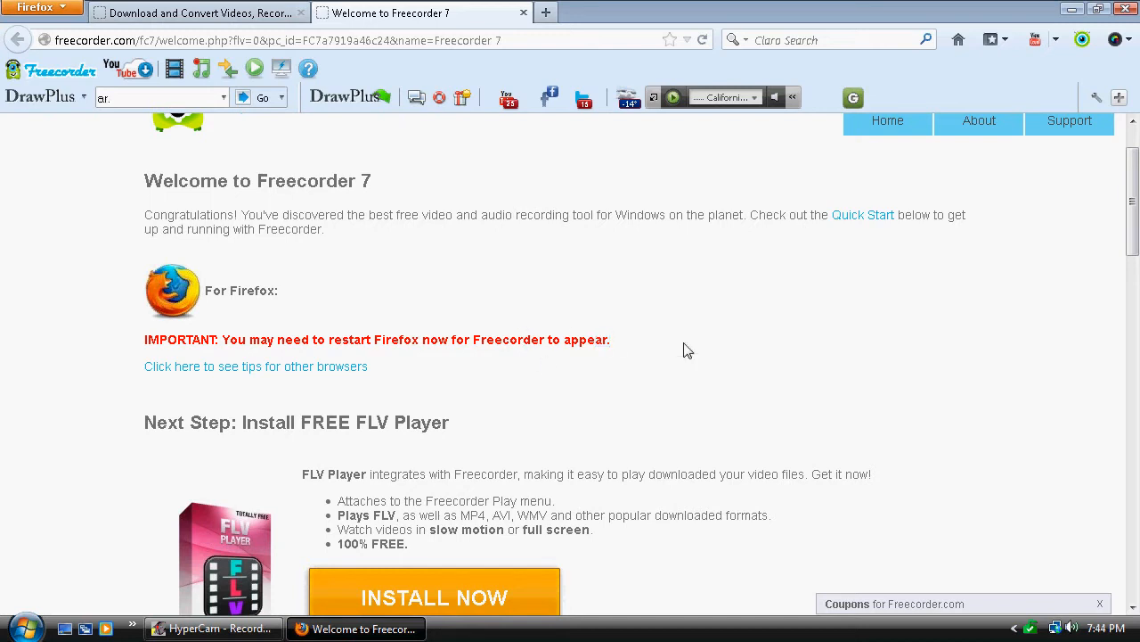
mouse_move(435, 597)
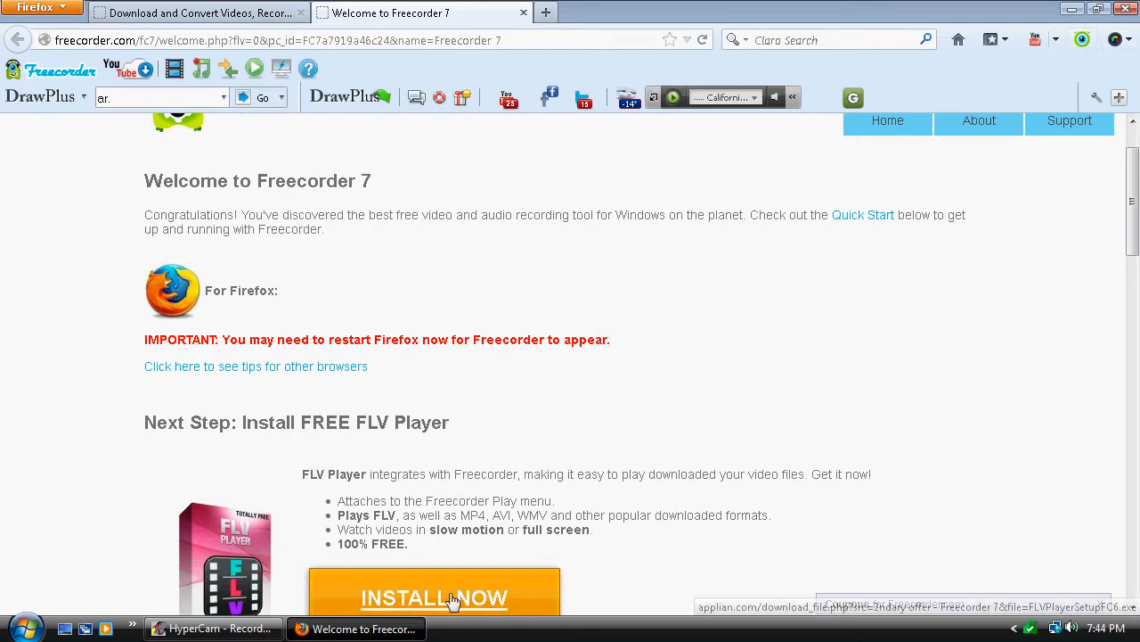
scroll(down, 3)
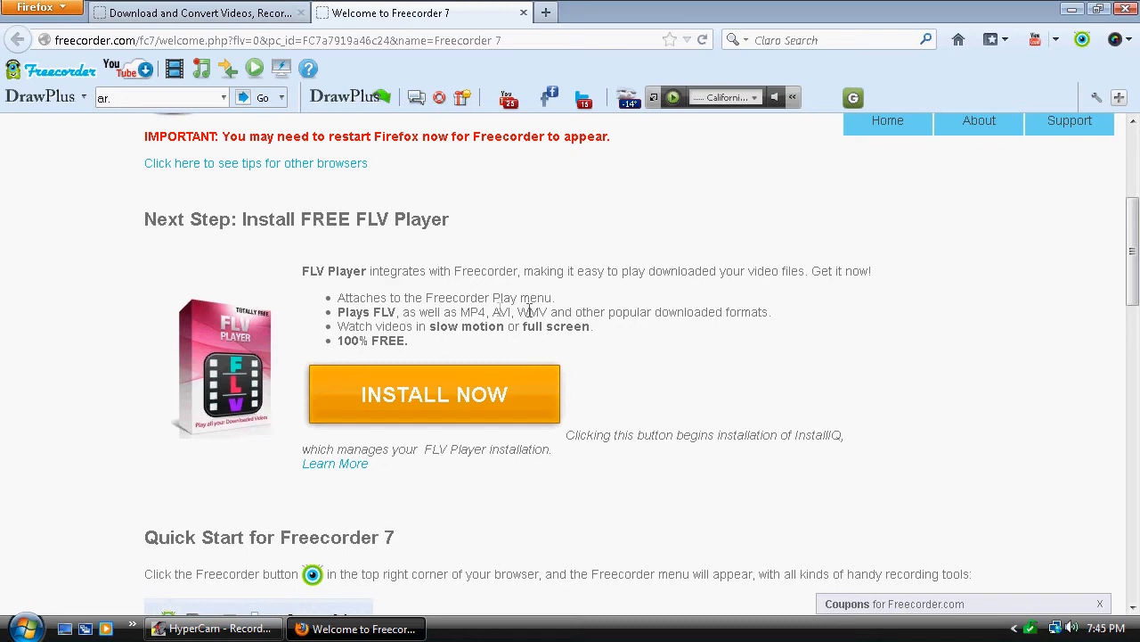
mouse_move(545, 442)
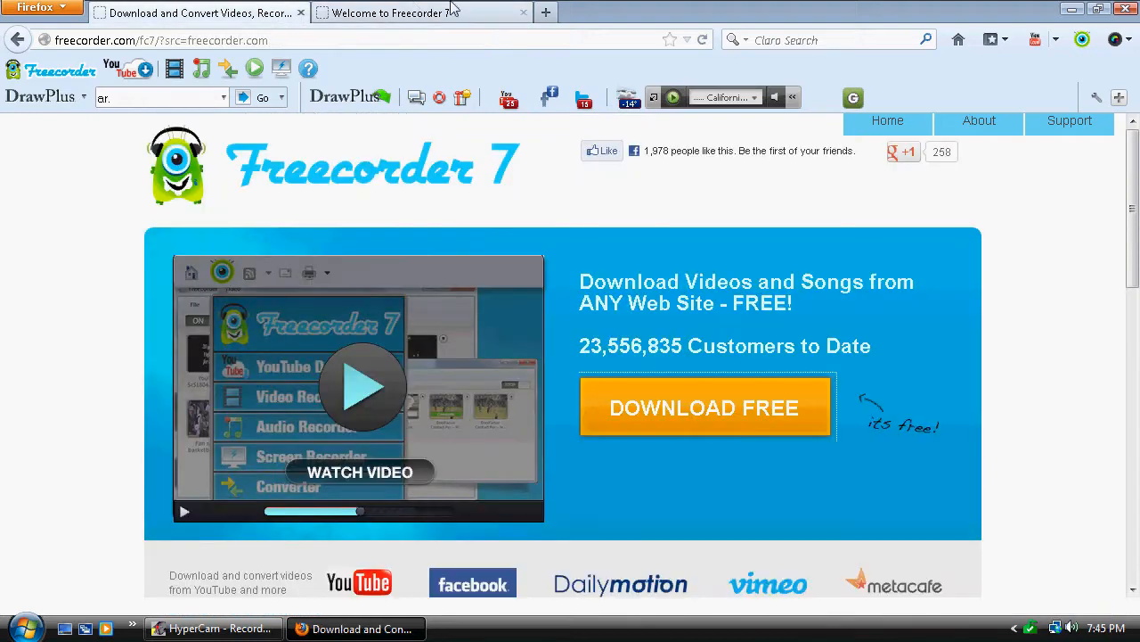
Step: Close Firefox so only the Windows desktop remains
click(1083, 39)
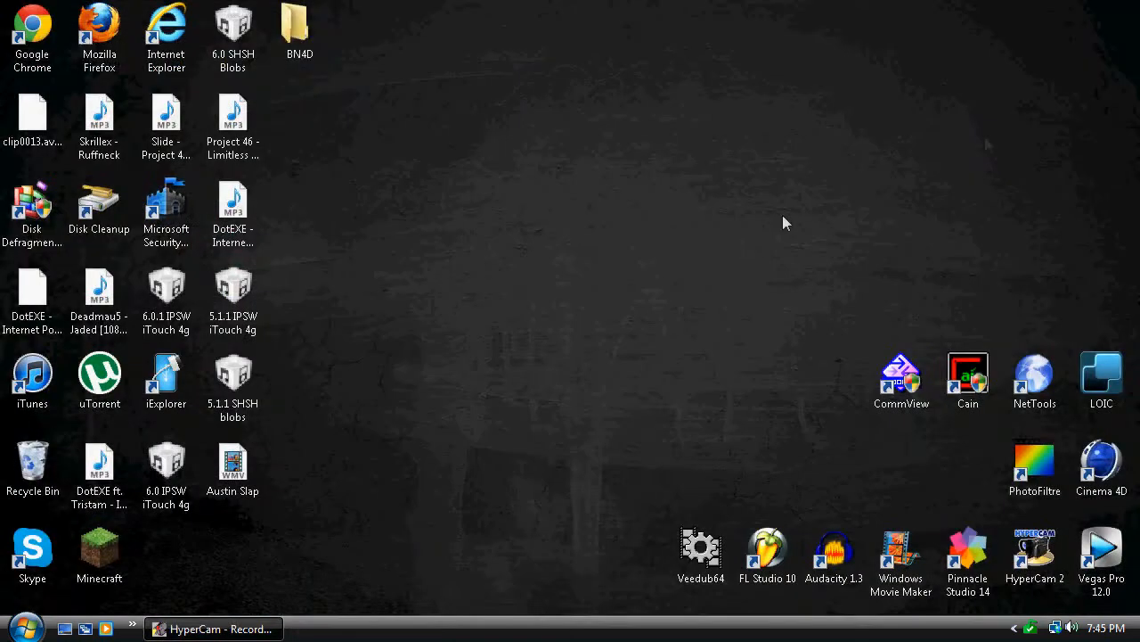
mouse_move(775, 219)
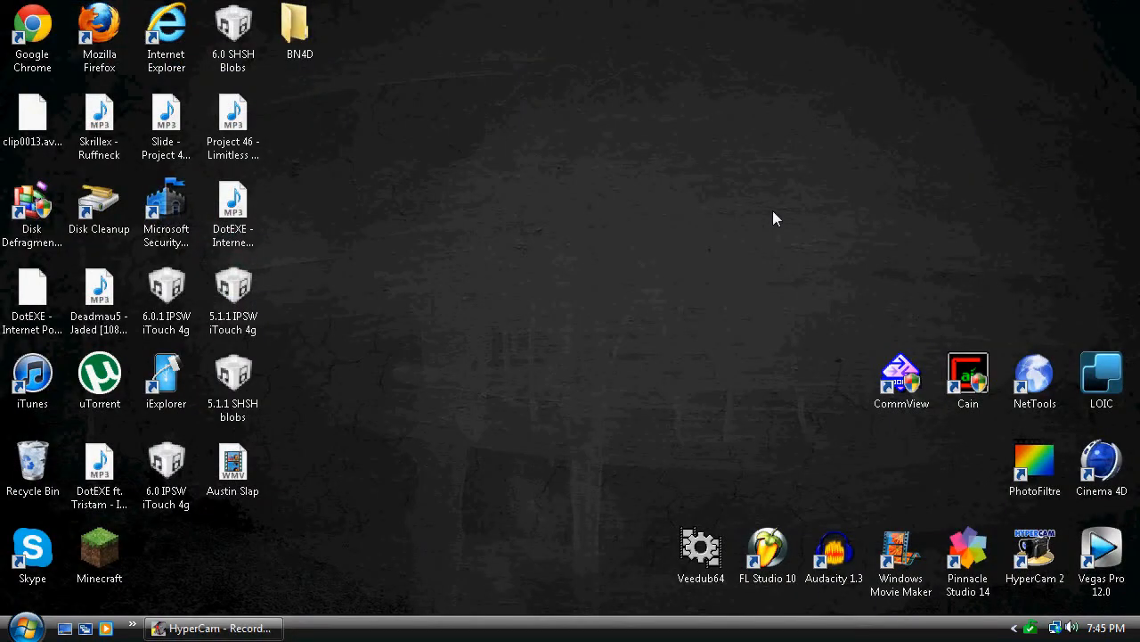